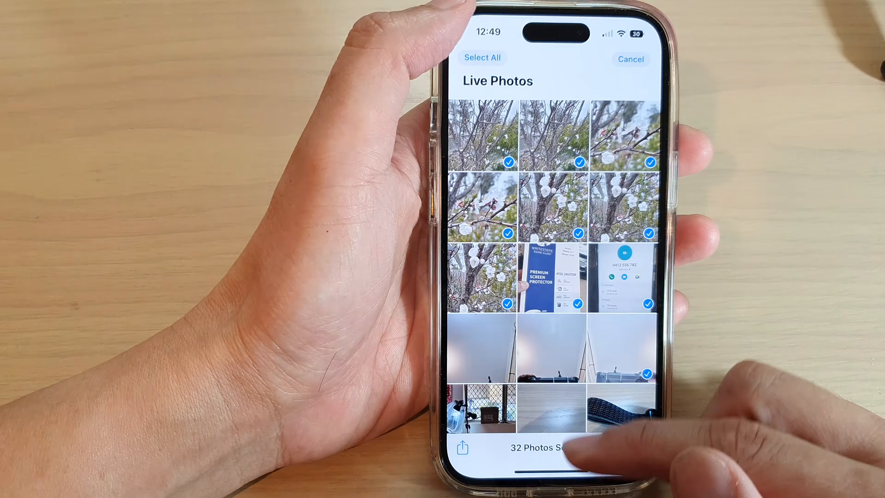
Exit Photos from the Live Photos album back to the iPhone home screen.
left_click(630, 59)
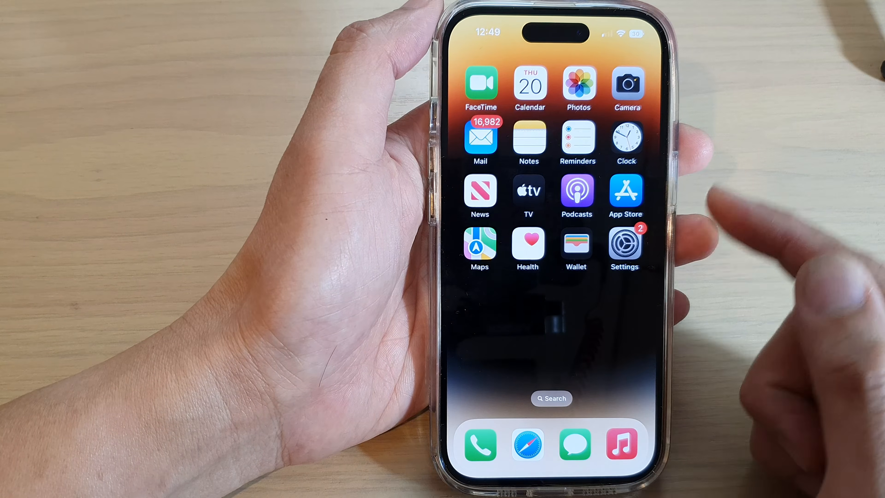
Relaunch Photos and scroll the Albums page down to the Media Types list.
left_click(576, 88)
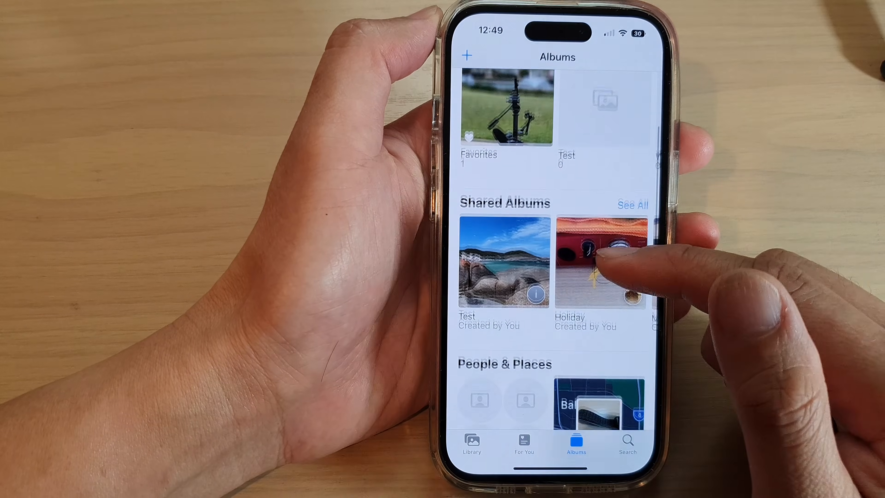
scroll("down", 3)
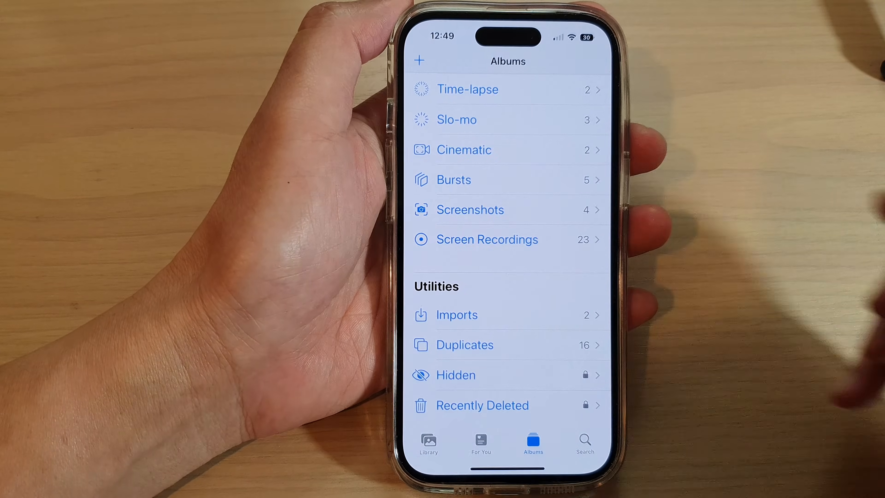
scroll("down", 3)
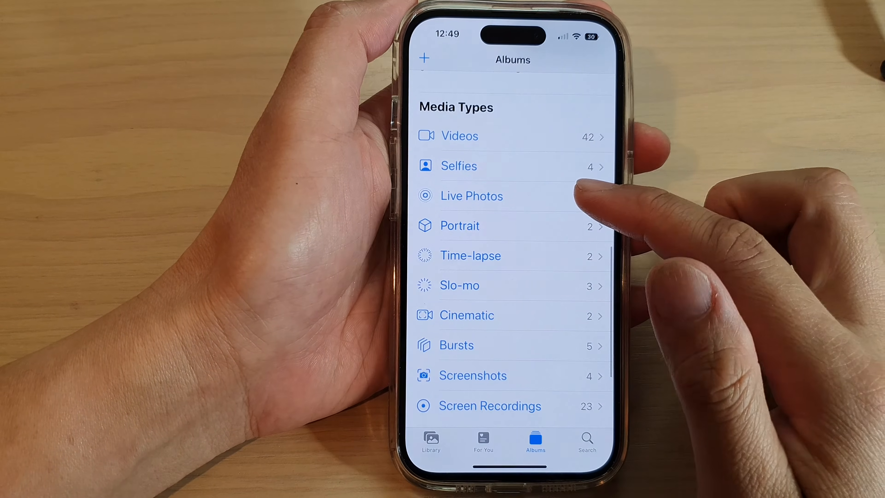
Start a slideshow of the Live Photos album and bring up its Options sheet.
left_click(471, 196)
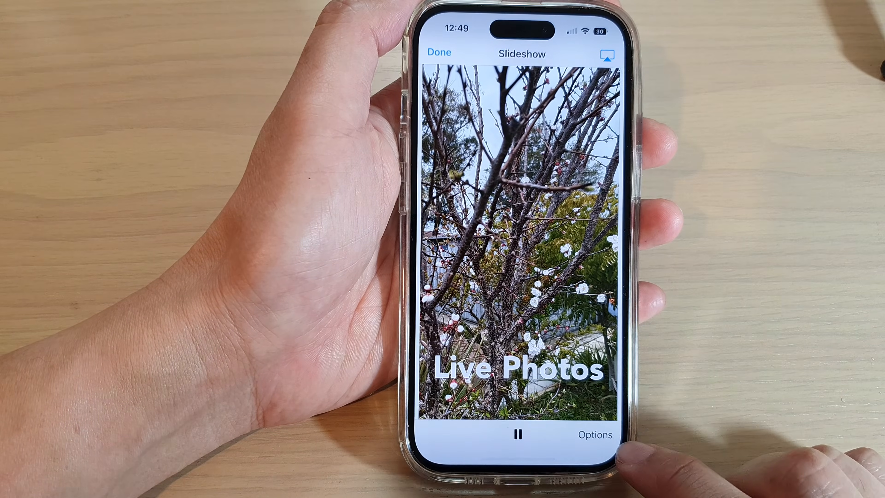
left_click(594, 435)
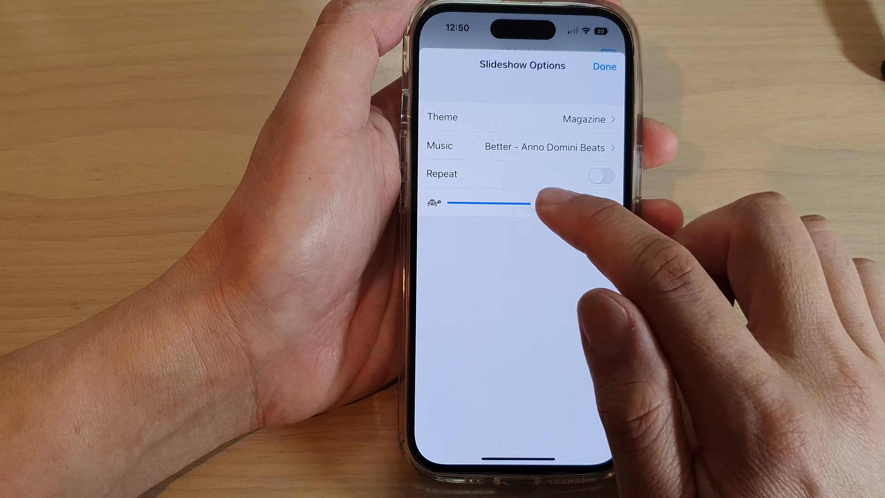
Try several slideshow speeds between tortoise and hare, leaving the slider about halfway with the Origami theme.
left_click_drag(527, 203, 488, 203)
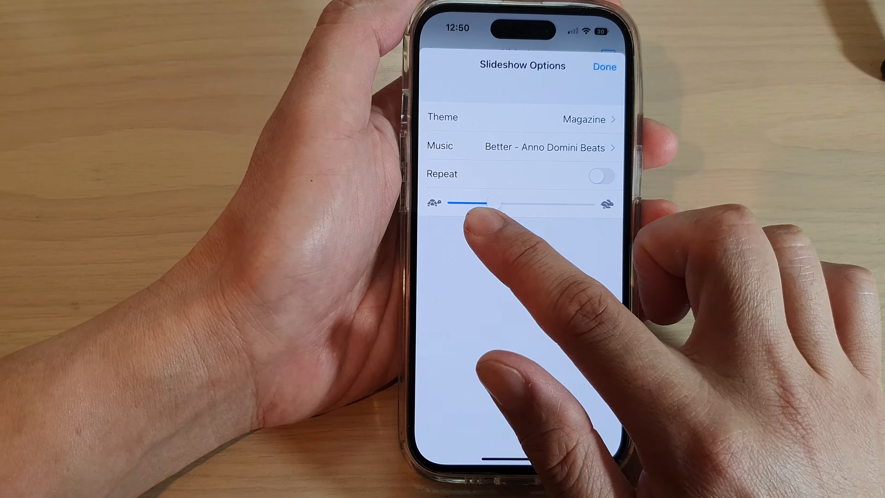
left_click_drag(485, 204, 510, 203)
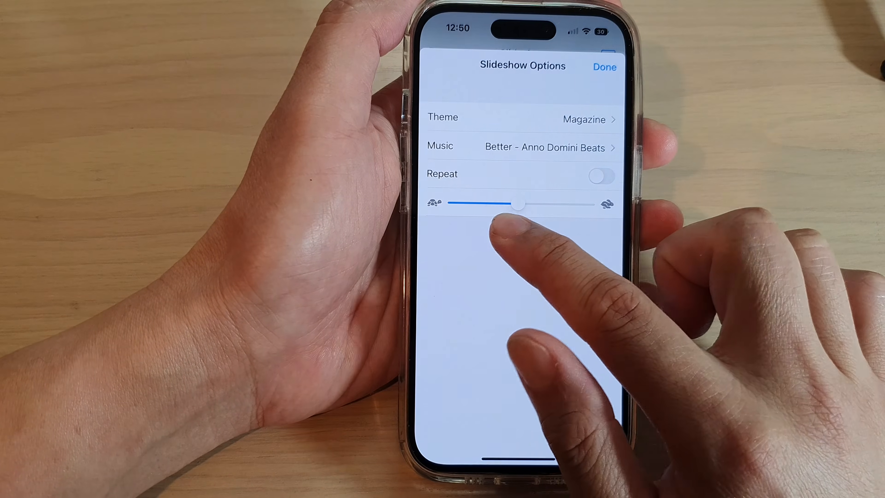
left_click_drag(512, 203, 550, 202)
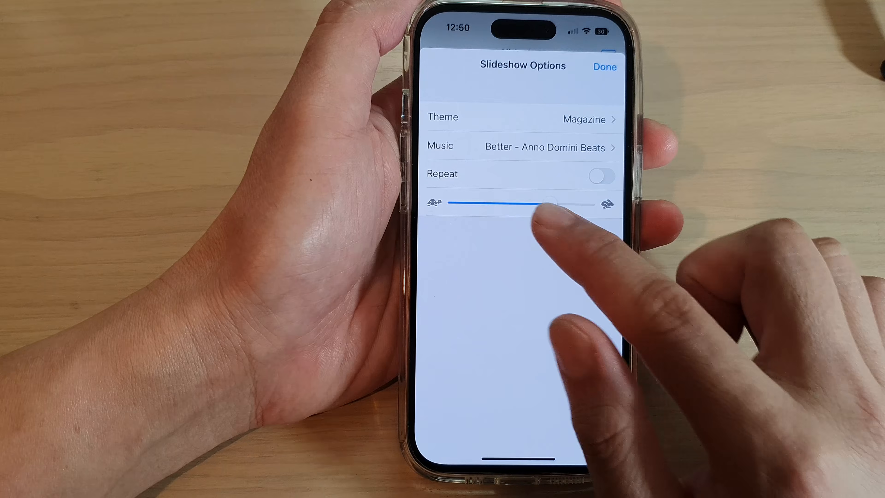
left_click_drag(552, 202, 491, 201)
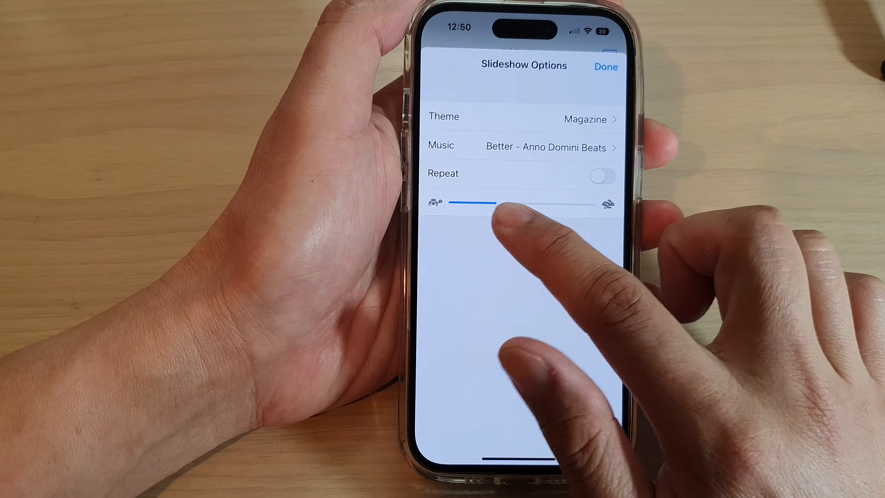
left_click_drag(496, 202, 473, 204)
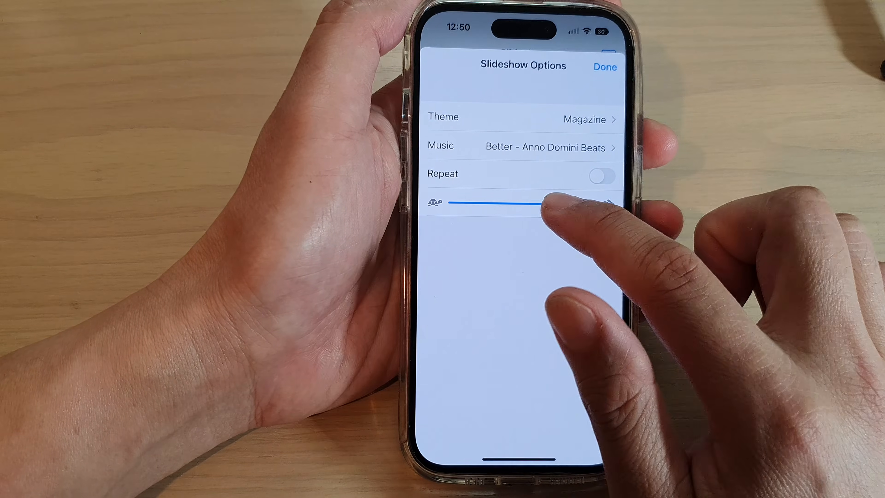
left_click_drag(550, 202, 584, 203)
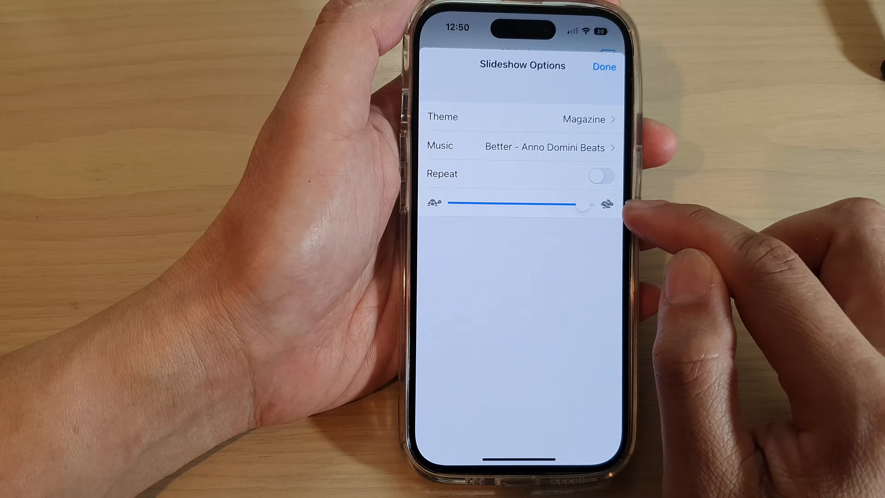
left_click_drag(584, 204, 539, 203)
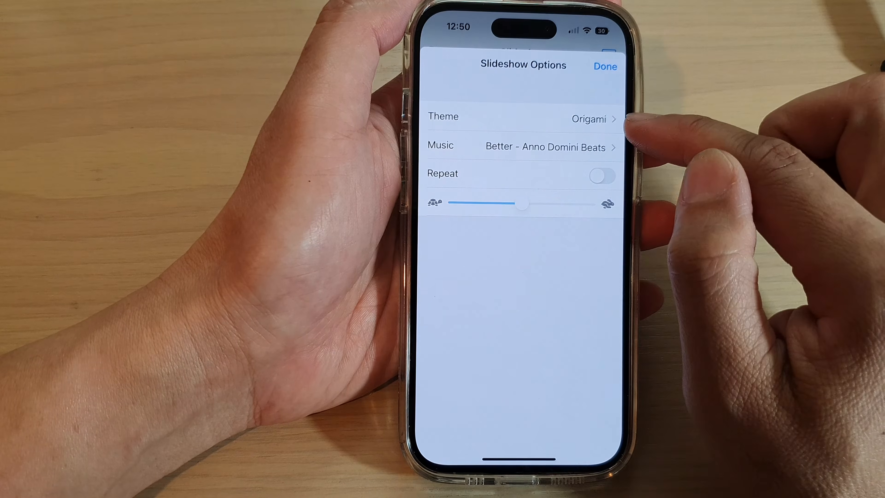
Switch the slideshow theme to Magazine, nudge the speed faster, and resume playback.
left_click_drag(520, 204, 508, 204)
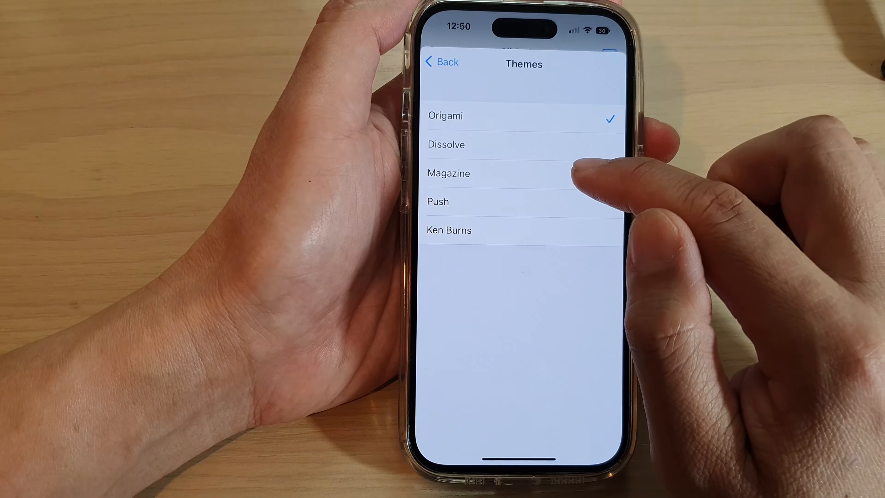
left_click(448, 173)
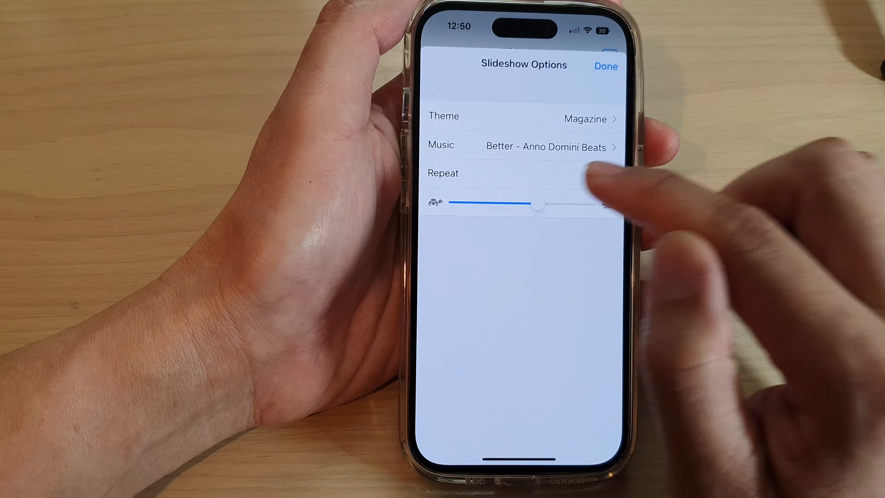
left_click(601, 176)
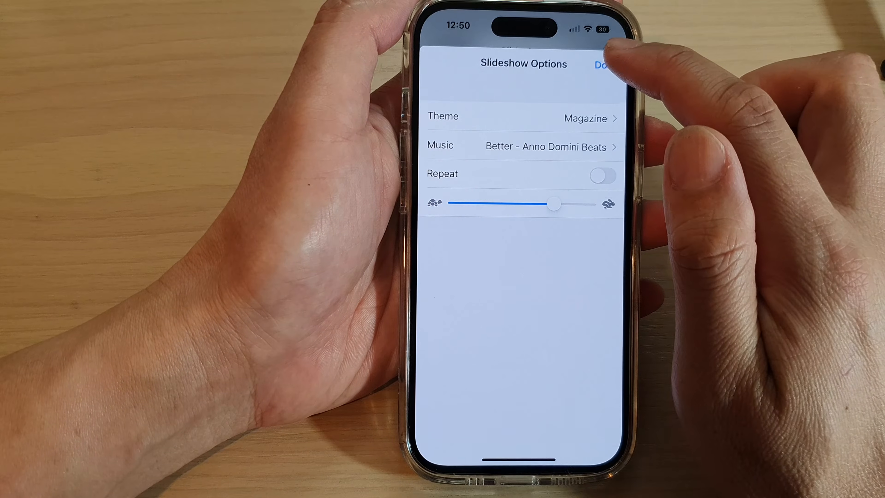
left_click(604, 64)
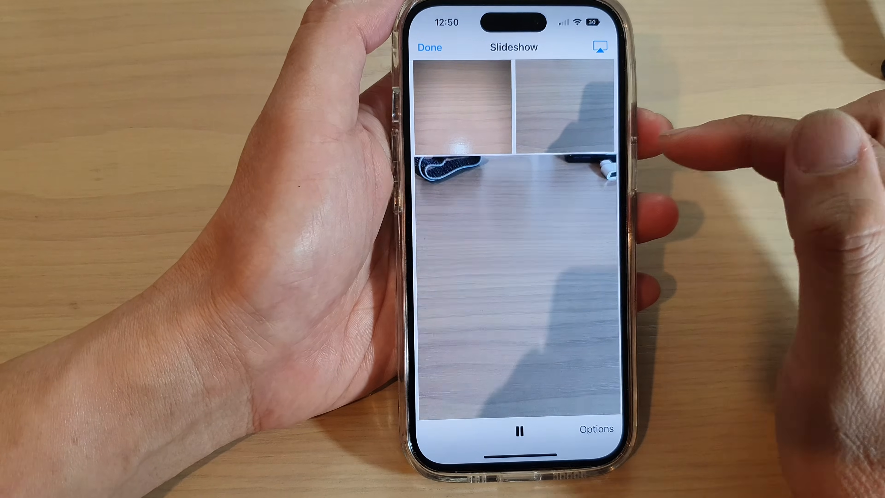